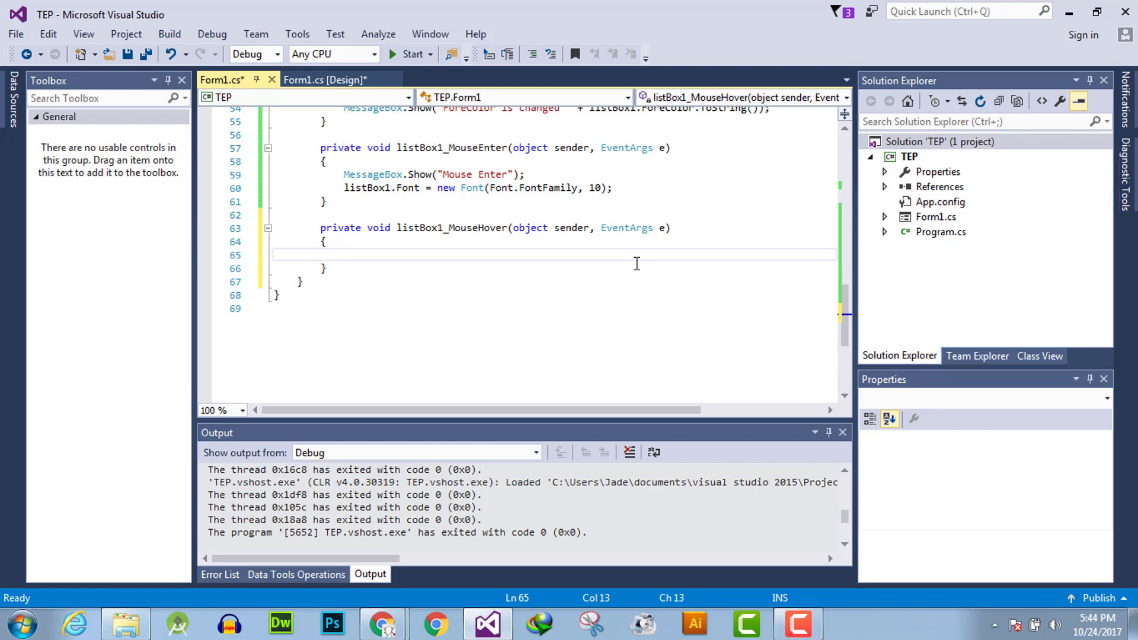
# Write listBox1.BackColor = Color.Black; in the MouseHover handler, after a stray MessageBox line
pyautogui.write('MessageBox.s')
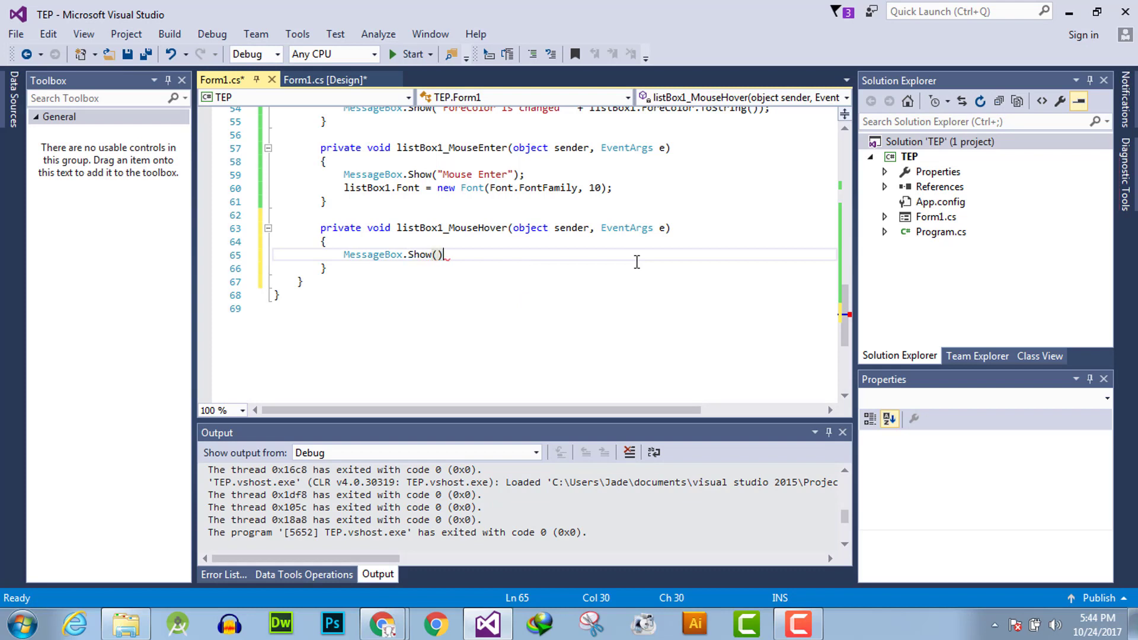
pyautogui.write('""')
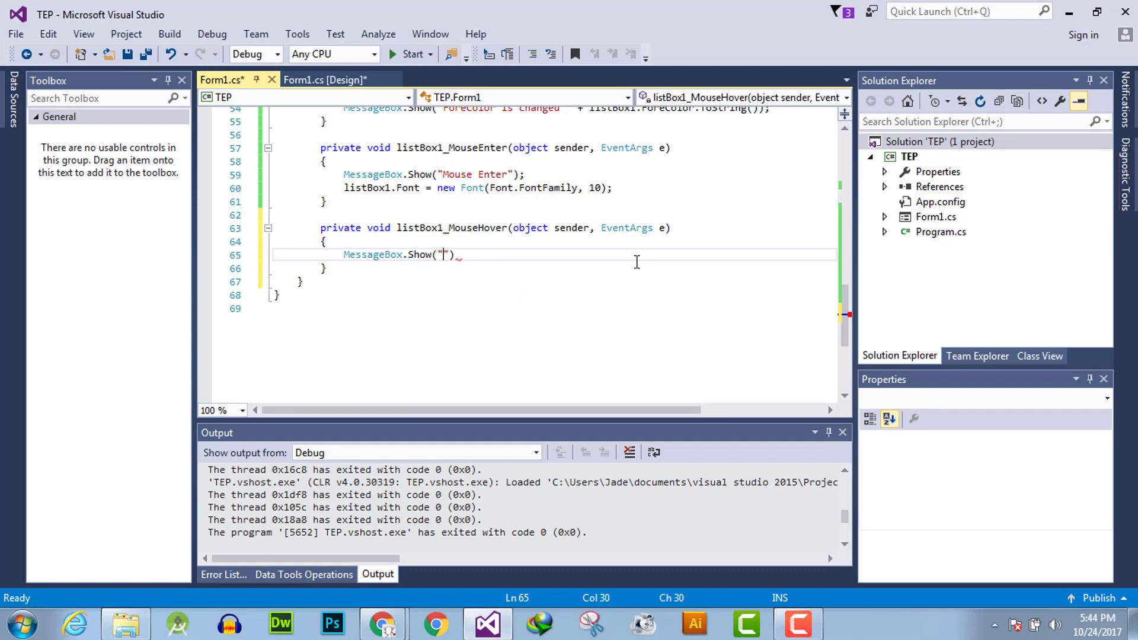
pyautogui.write('"')
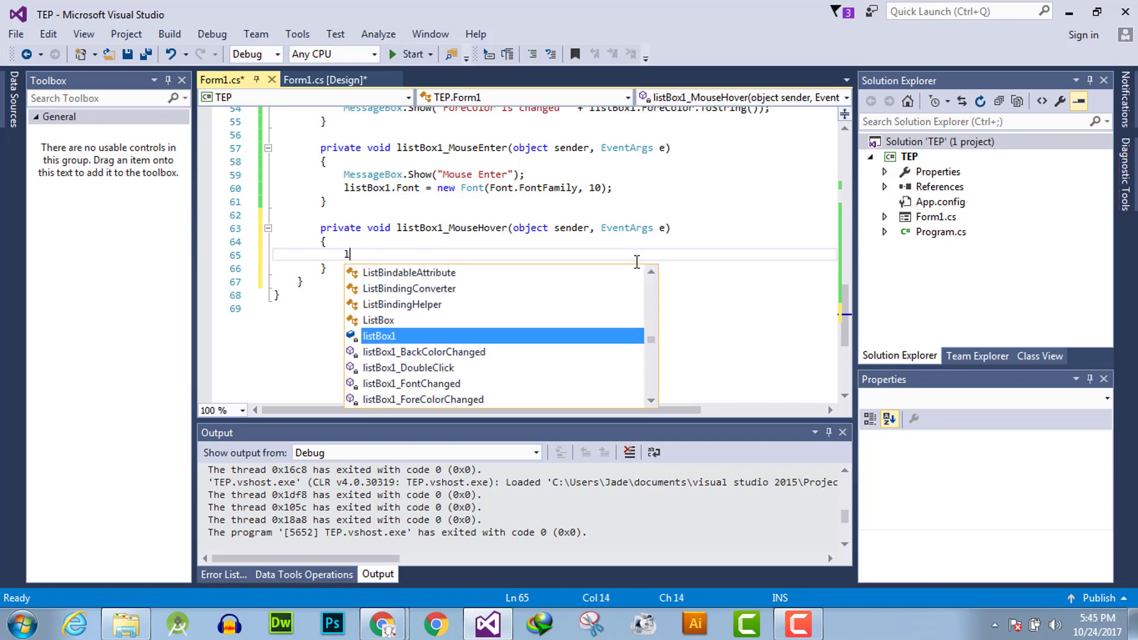
pyautogui.write('istBox1.')
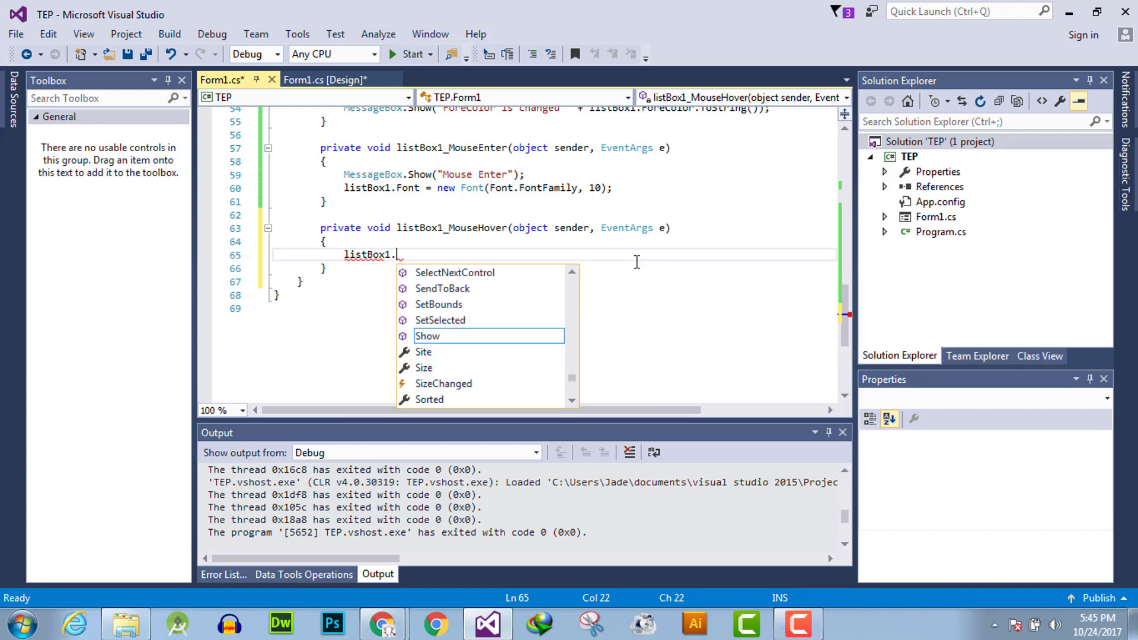
pyautogui.write('BackColor = Color.')
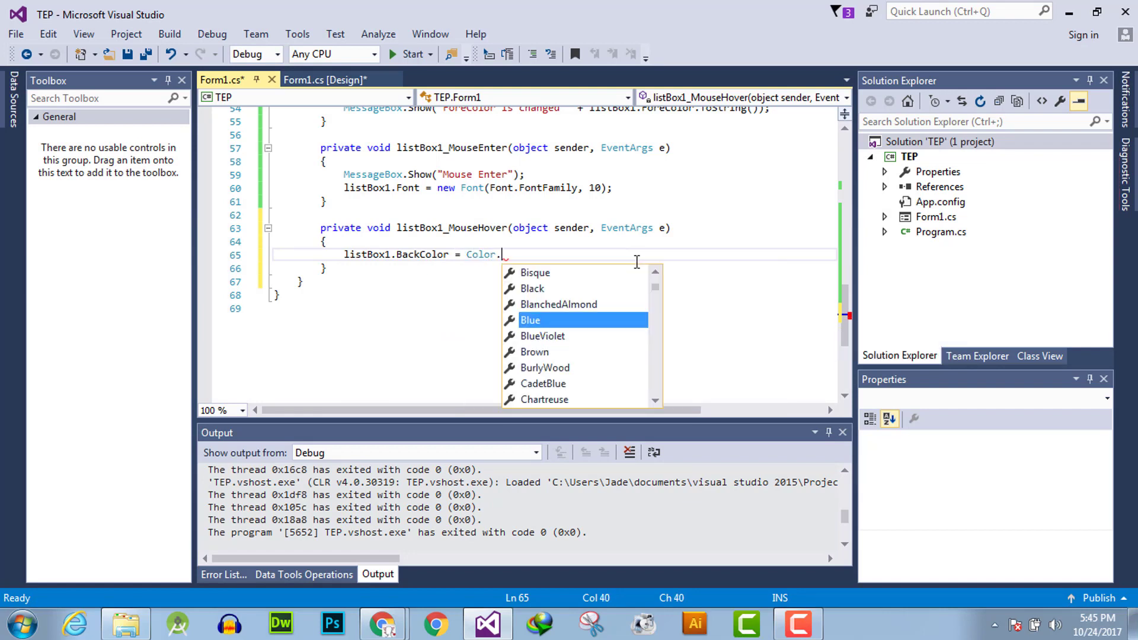
pyautogui.write('Black;')
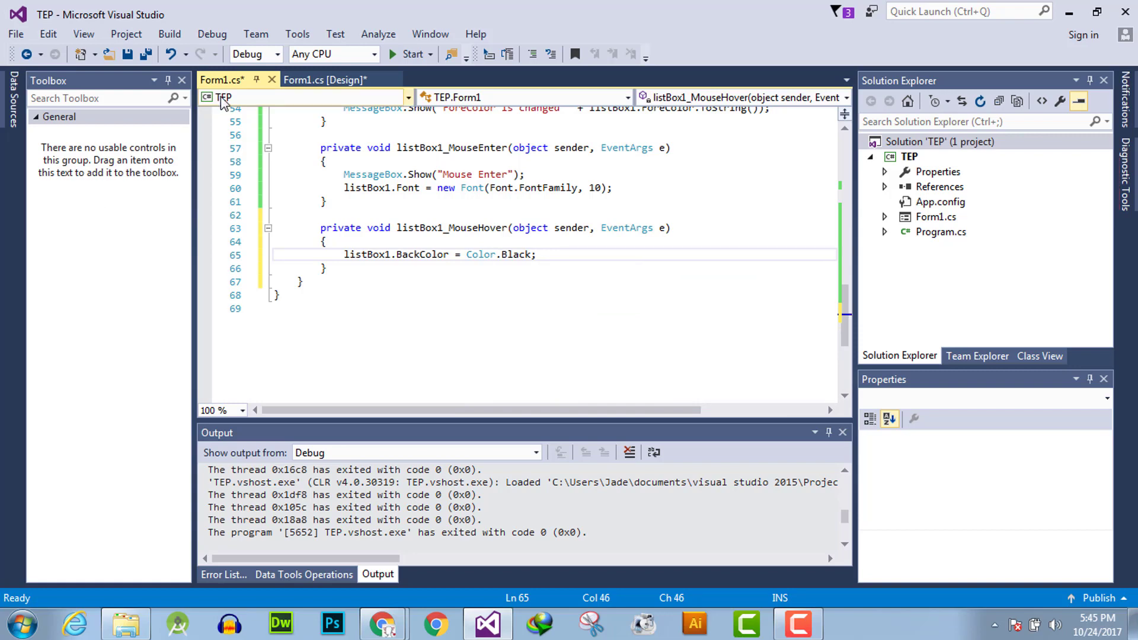
# Review listBox1's Events list in the designer: MouseEnter, MouseDoubleClick, ForeColorChanged, BackColorChanged
pyautogui.click(324, 79)
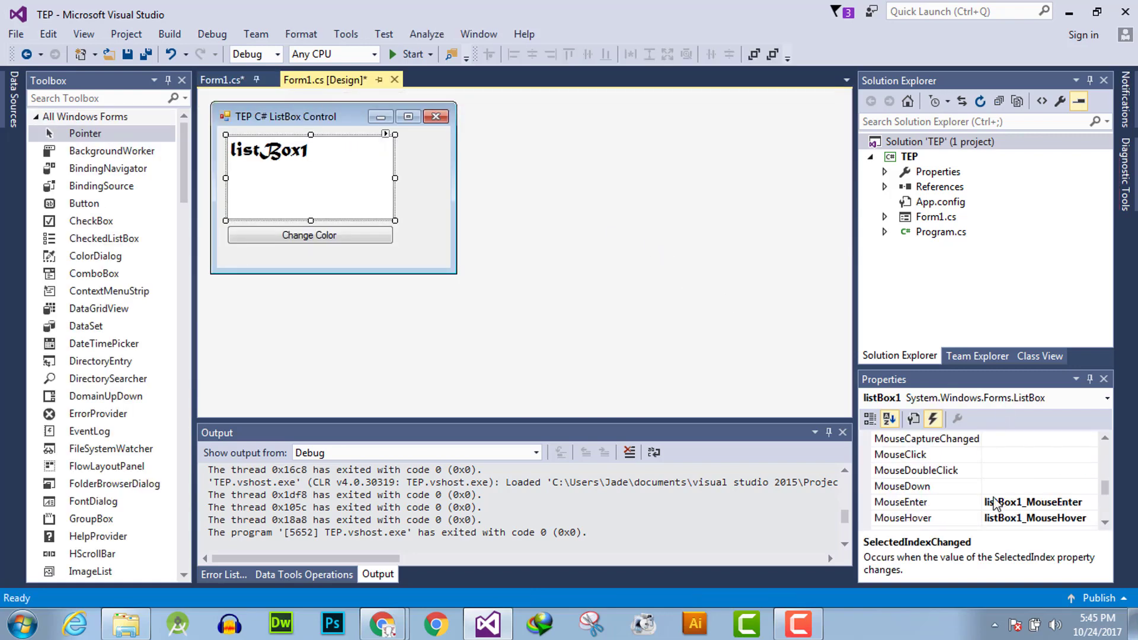
pyautogui.click(926, 501)
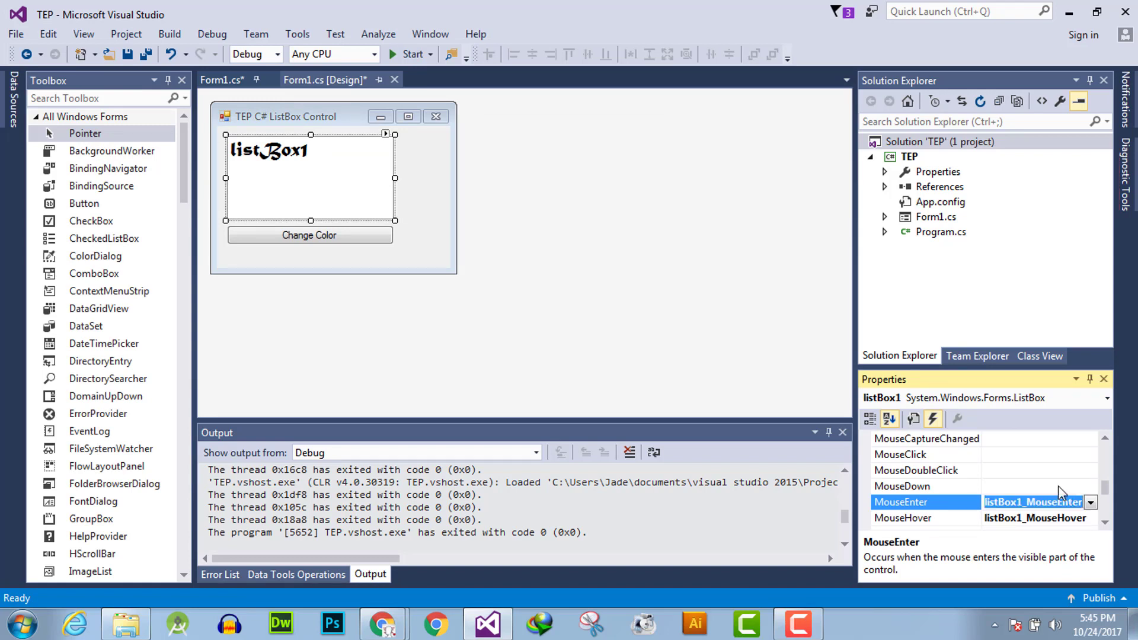
pyautogui.click(918, 470)
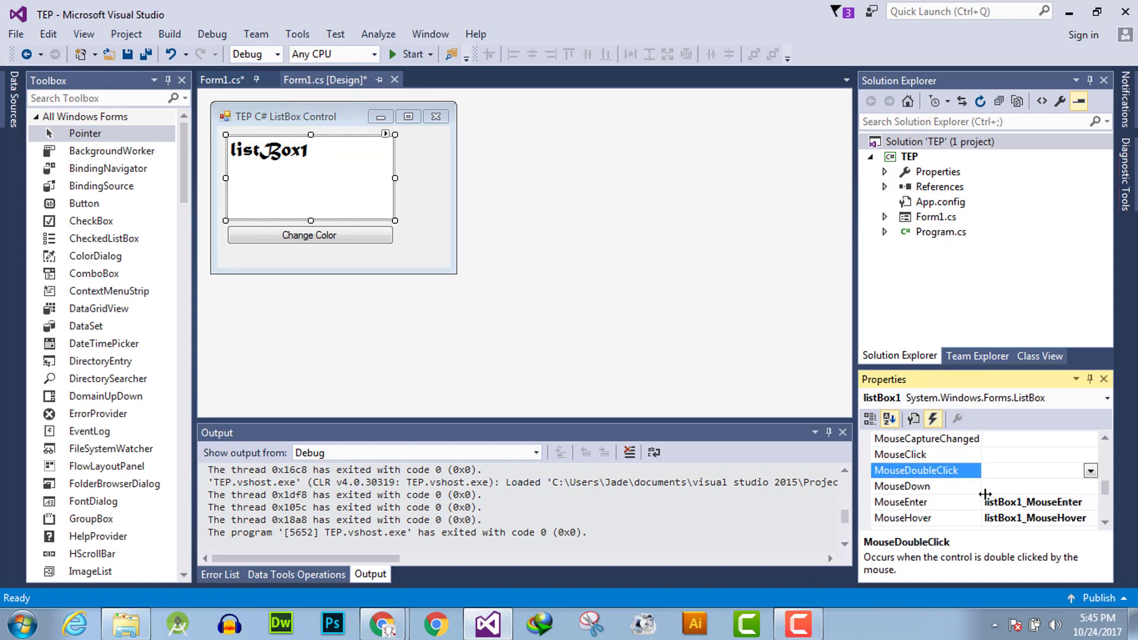
pyautogui.scroll(-3)
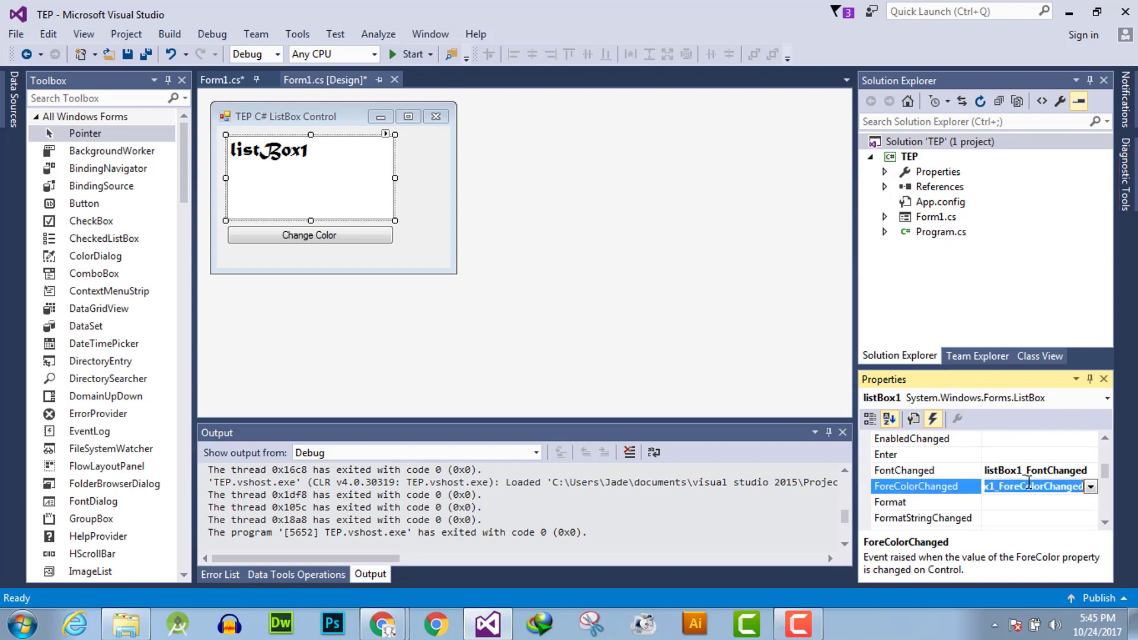
pyautogui.click(922, 471)
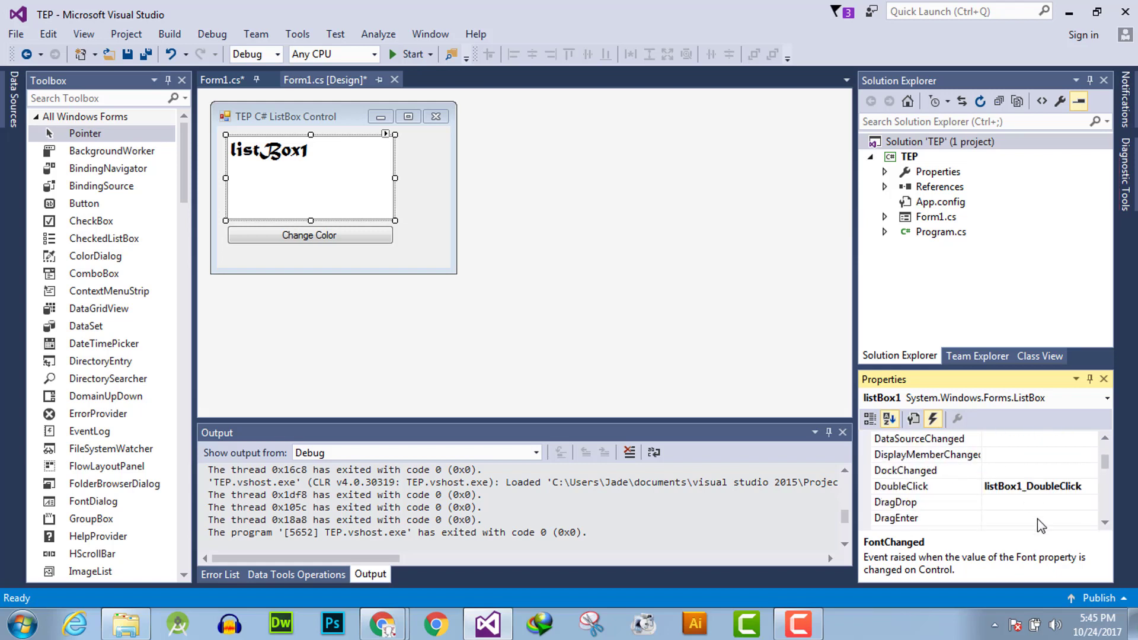
pyautogui.click(901, 486)
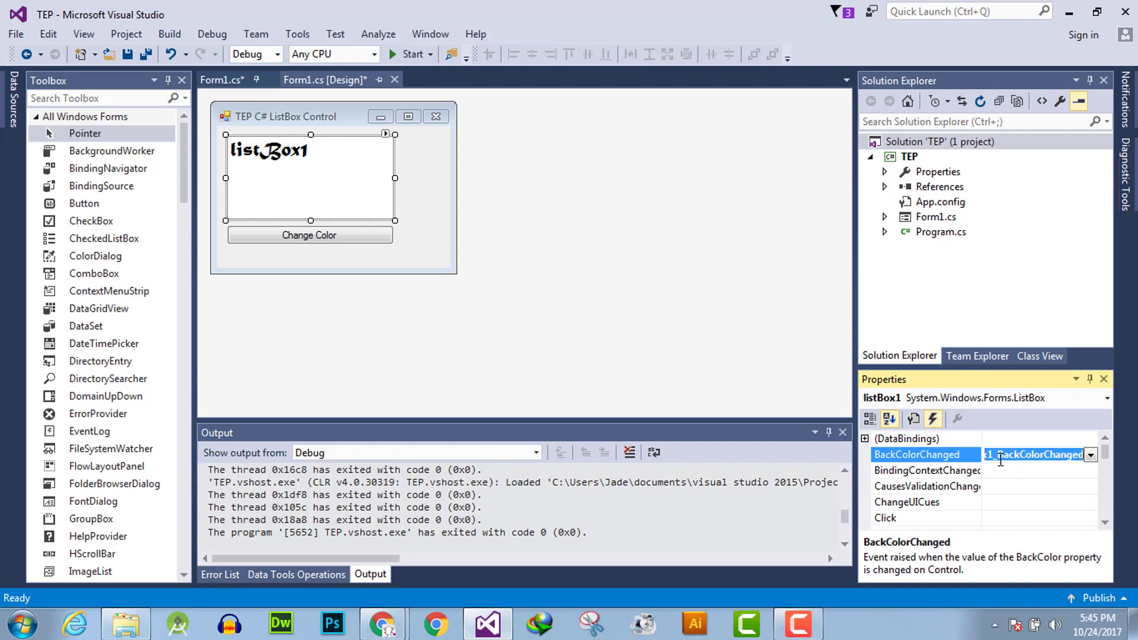
pyautogui.click(925, 486)
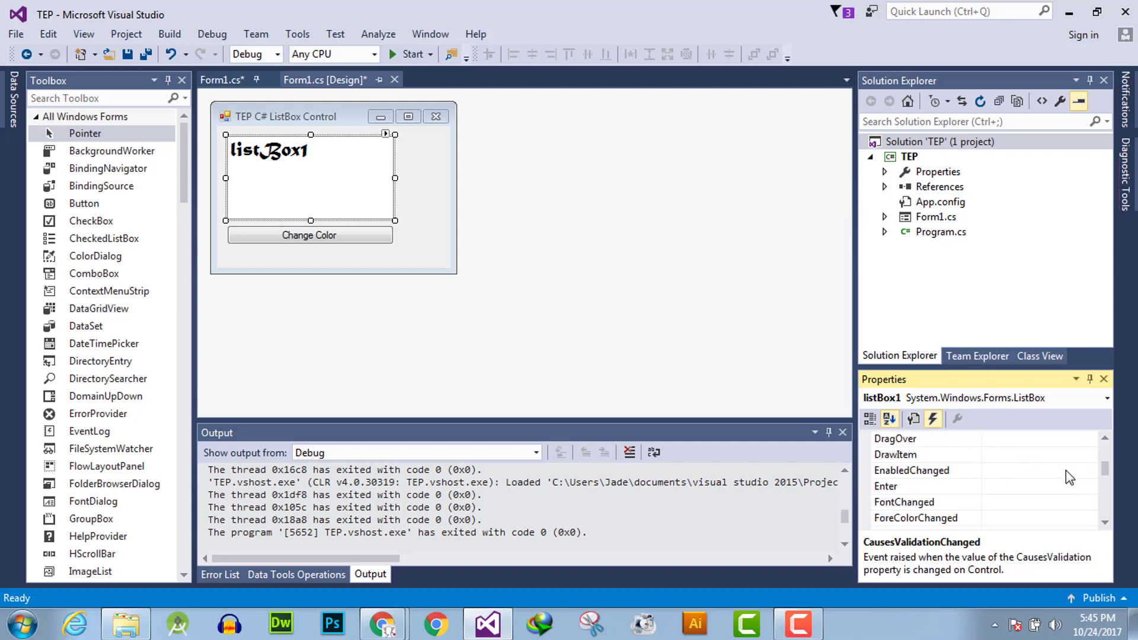
pyautogui.scroll(-3)
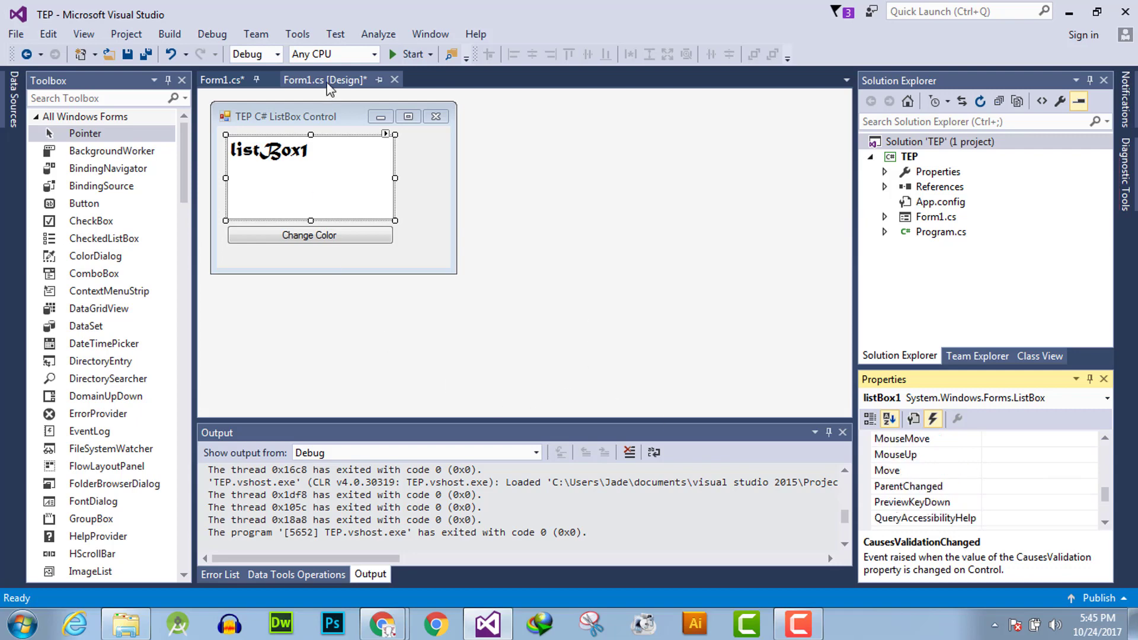
# Change the MouseEnter handler's colour to Color.White and build and run the app
pyautogui.click(222, 80)
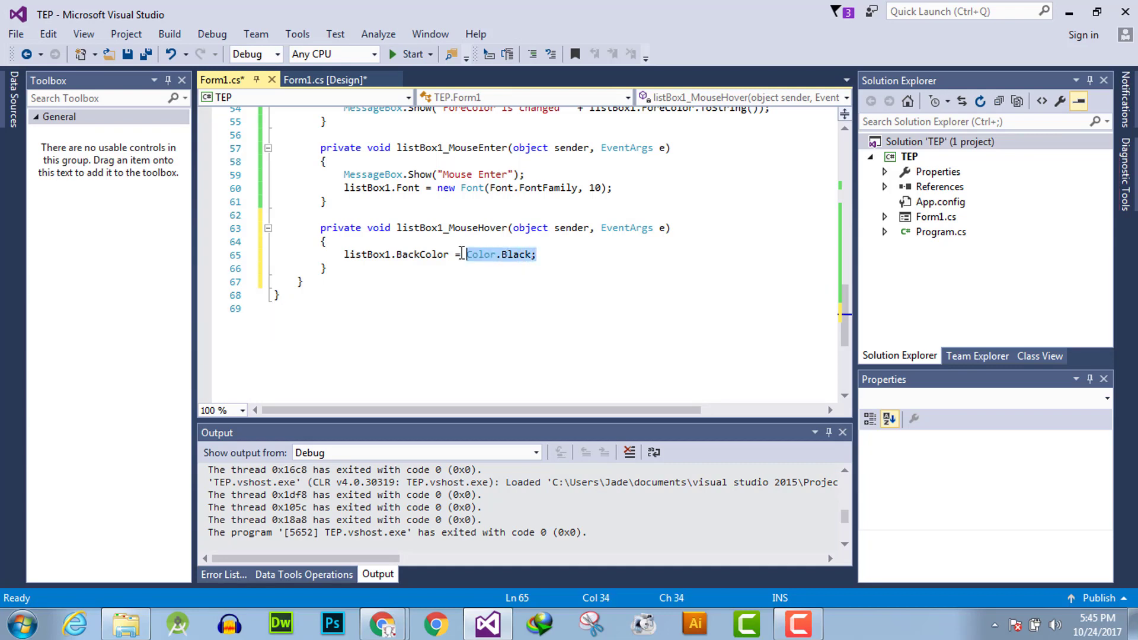
pyautogui.click(616, 188)
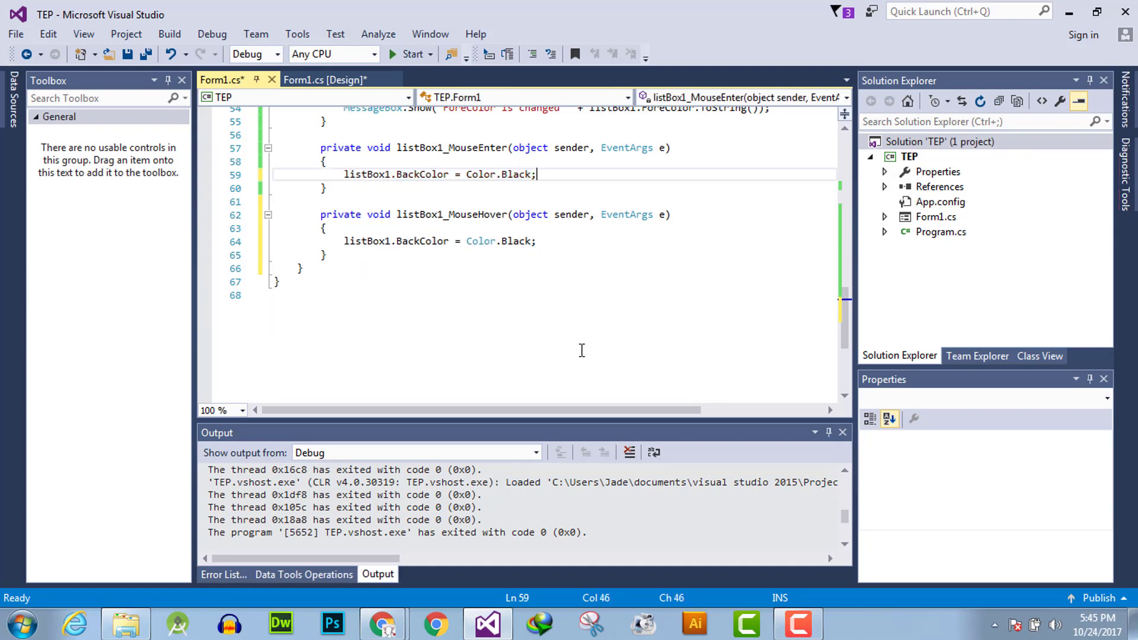
pyautogui.doubleClick(515, 174)
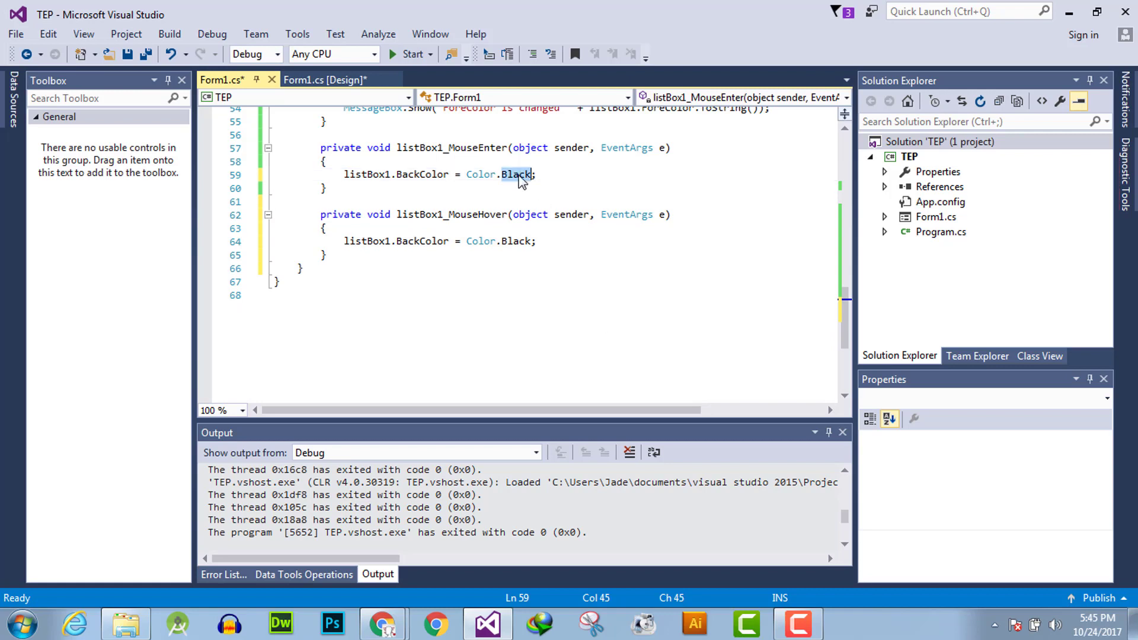
pyautogui.write('wh')
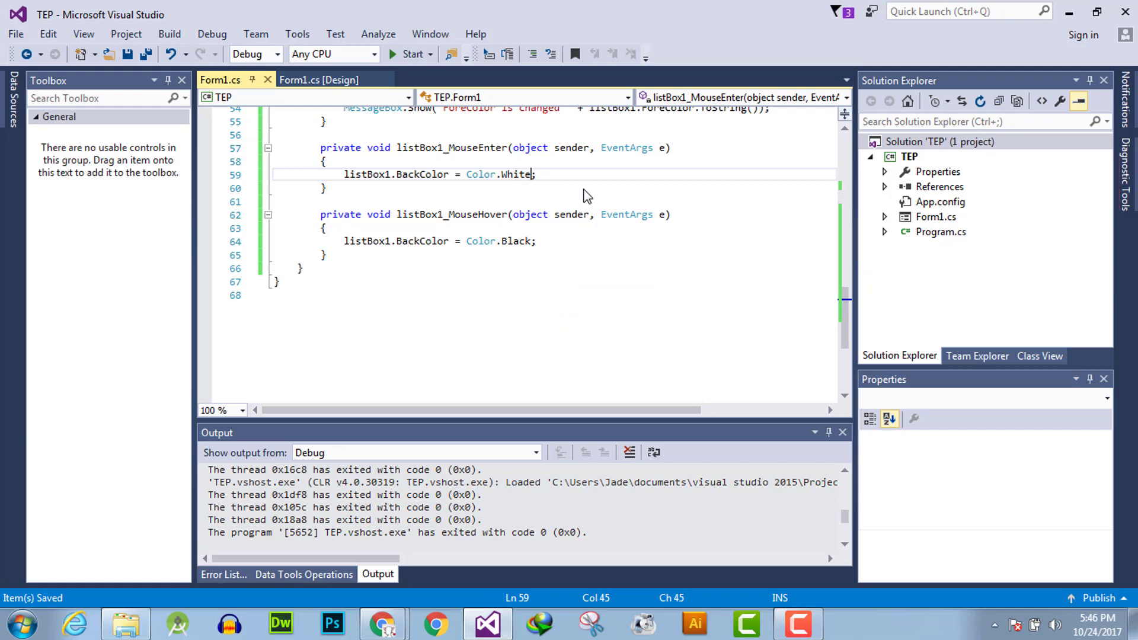
pyautogui.click(410, 54)
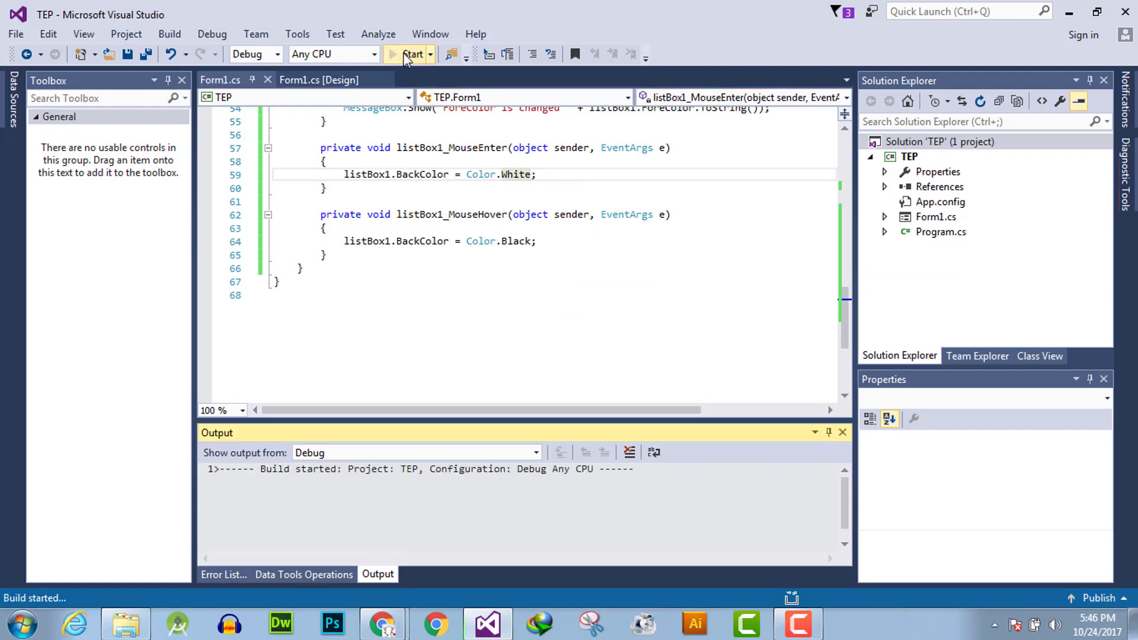
# Close the running form and set the MouseEnter colour to Color.YellowGreen, saved
pyautogui.click(410, 53)
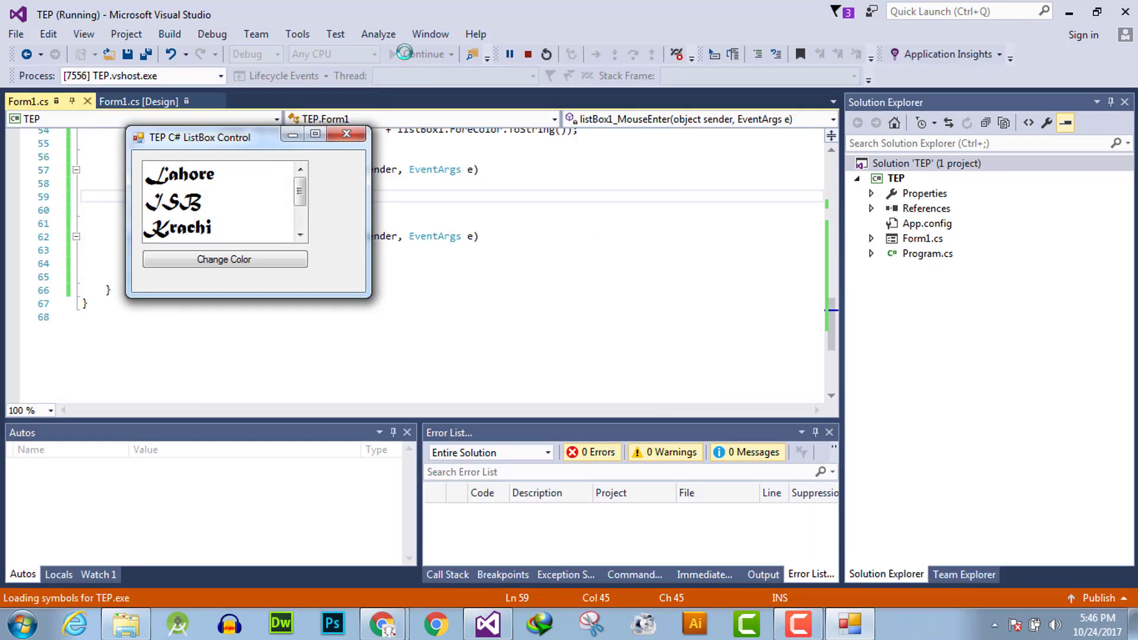
pyautogui.click(347, 134)
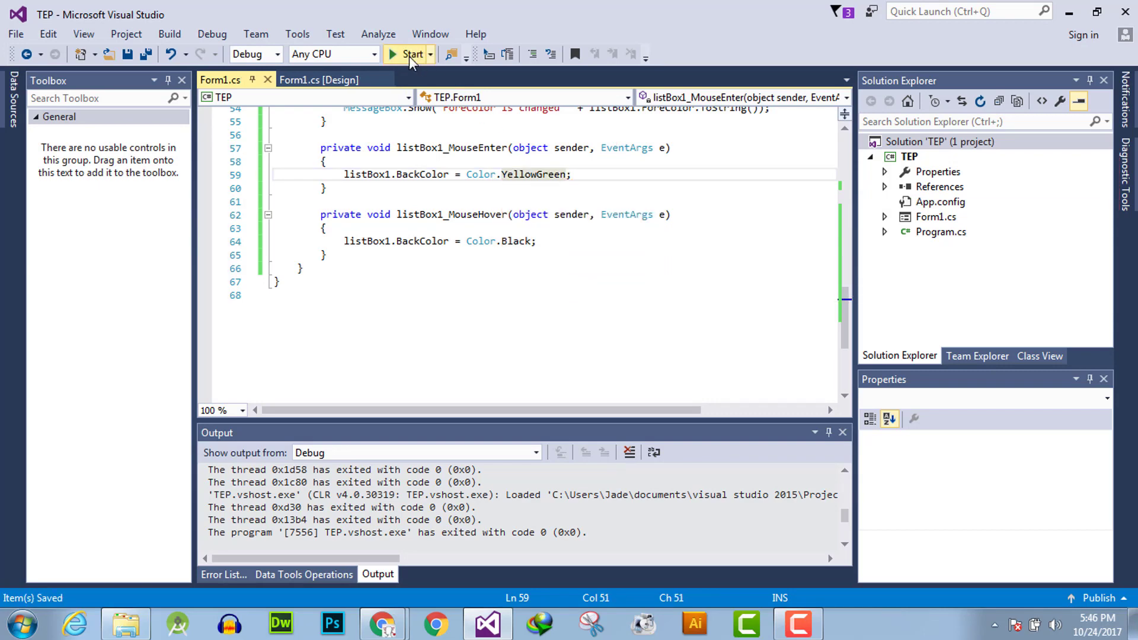
pyautogui.click(408, 54)
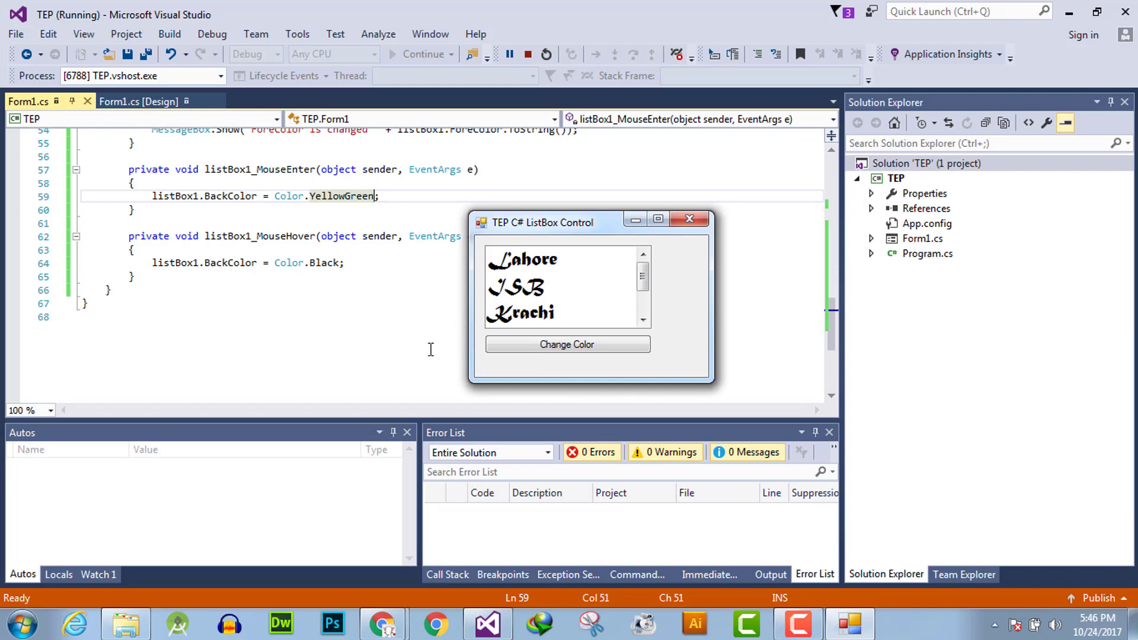
pyautogui.moveTo(363, 300)
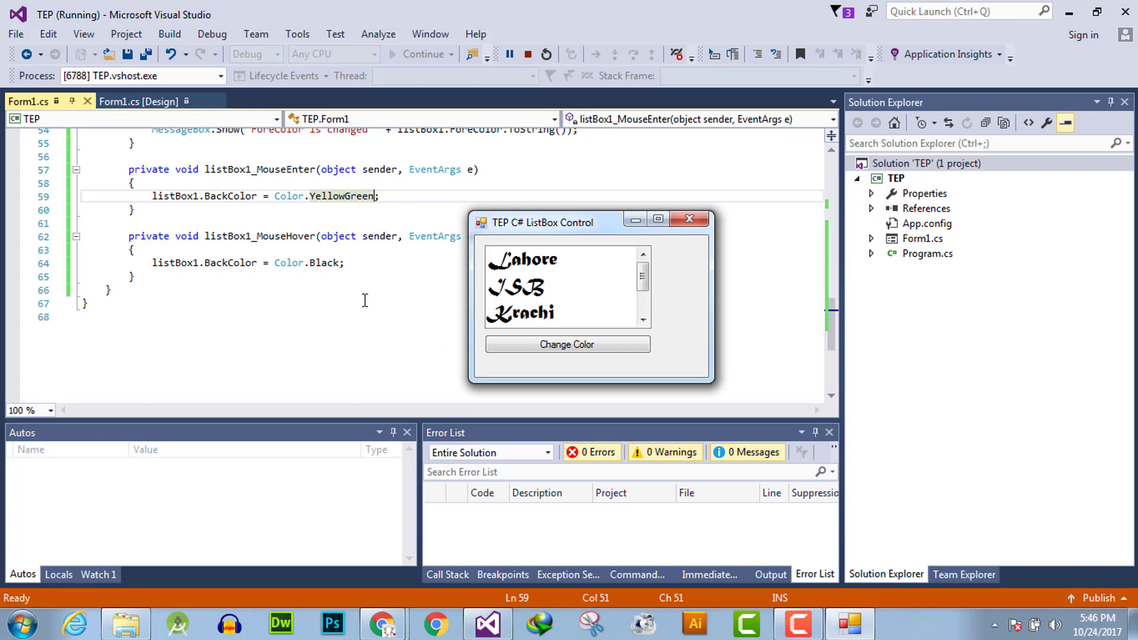
pyautogui.moveTo(347, 296)
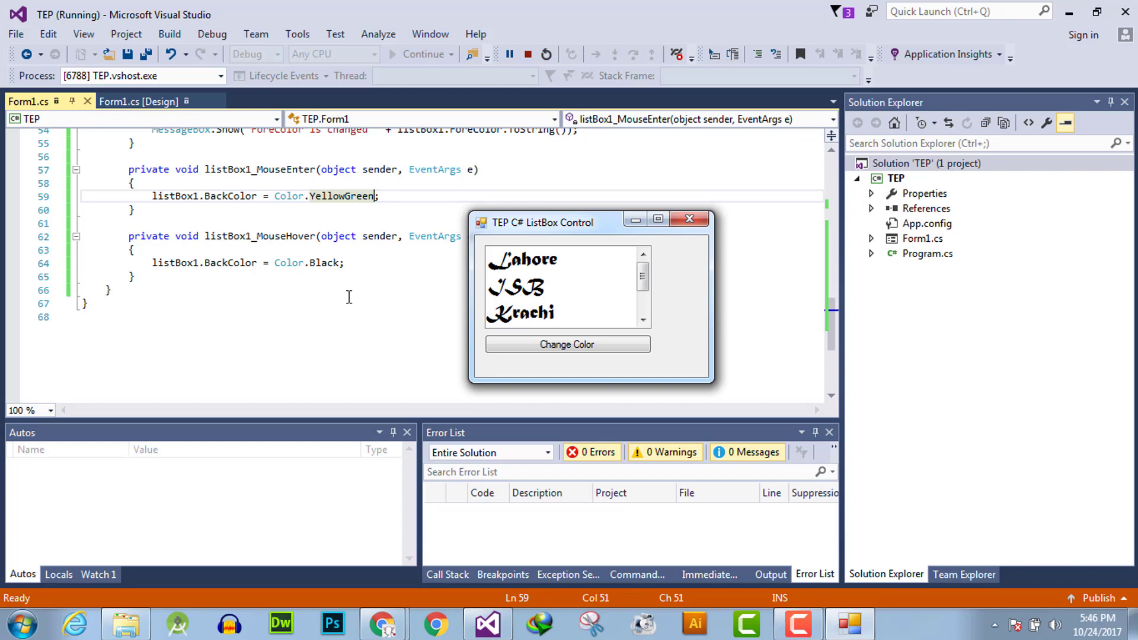
pyautogui.moveTo(457, 297)
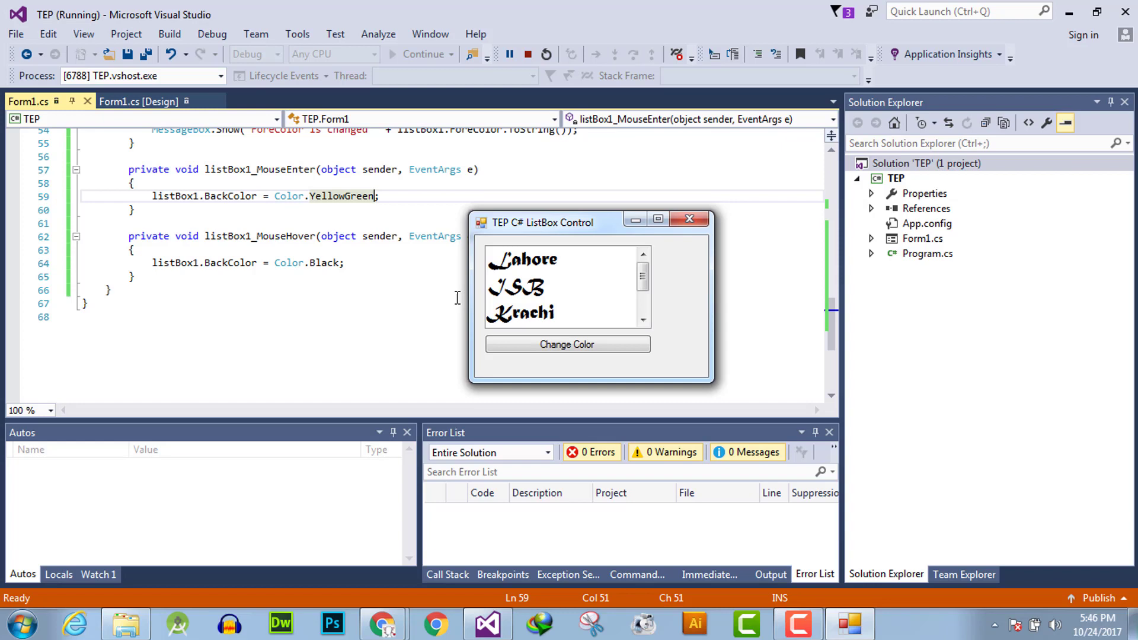
pyautogui.moveTo(559, 286)
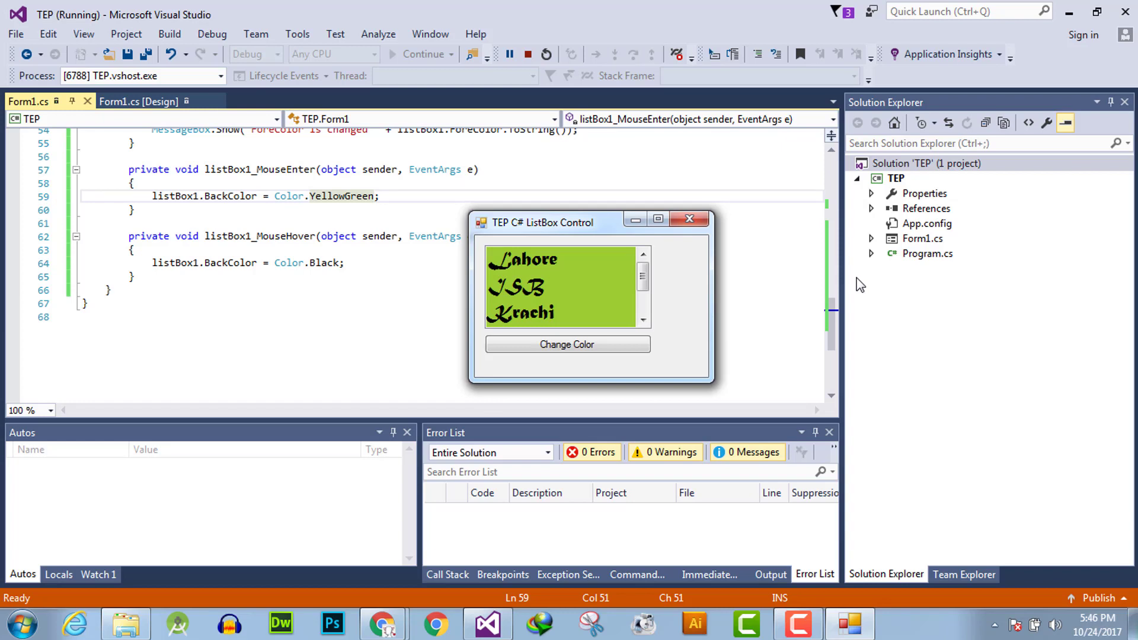
pyautogui.moveTo(680, 290)
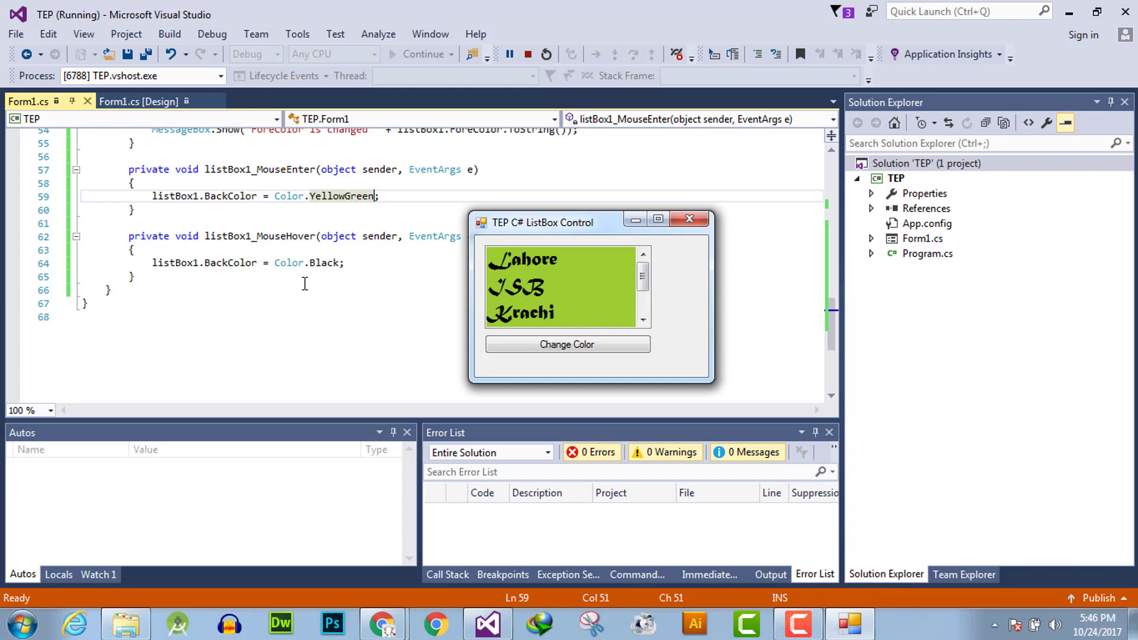
pyautogui.moveTo(415, 284)
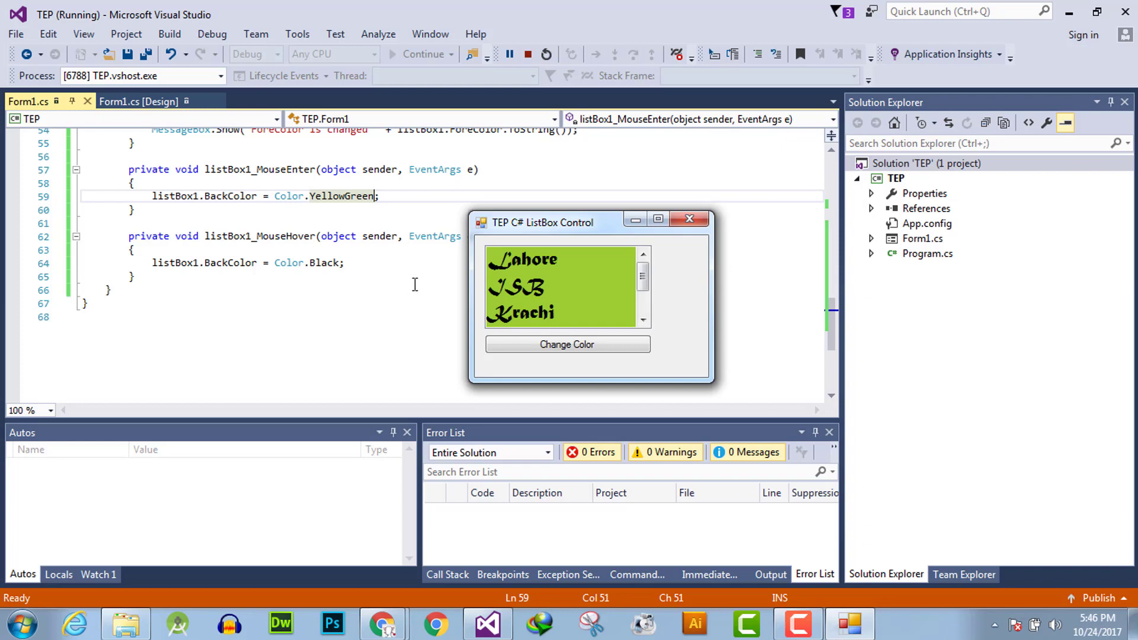
pyautogui.moveTo(455, 283)
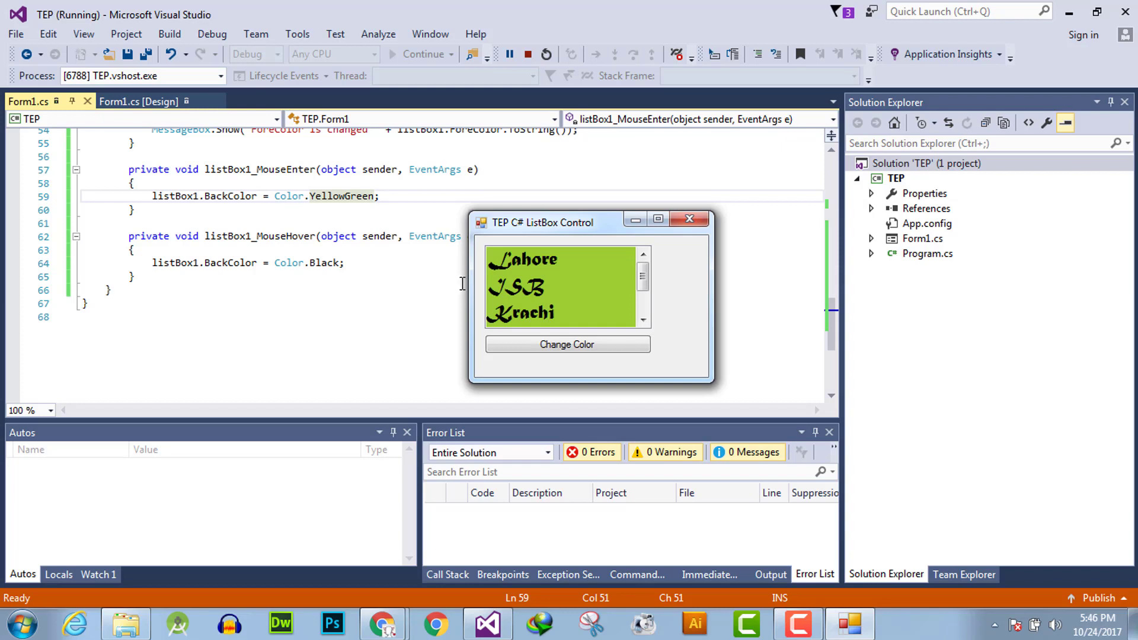
pyautogui.moveTo(551, 309)
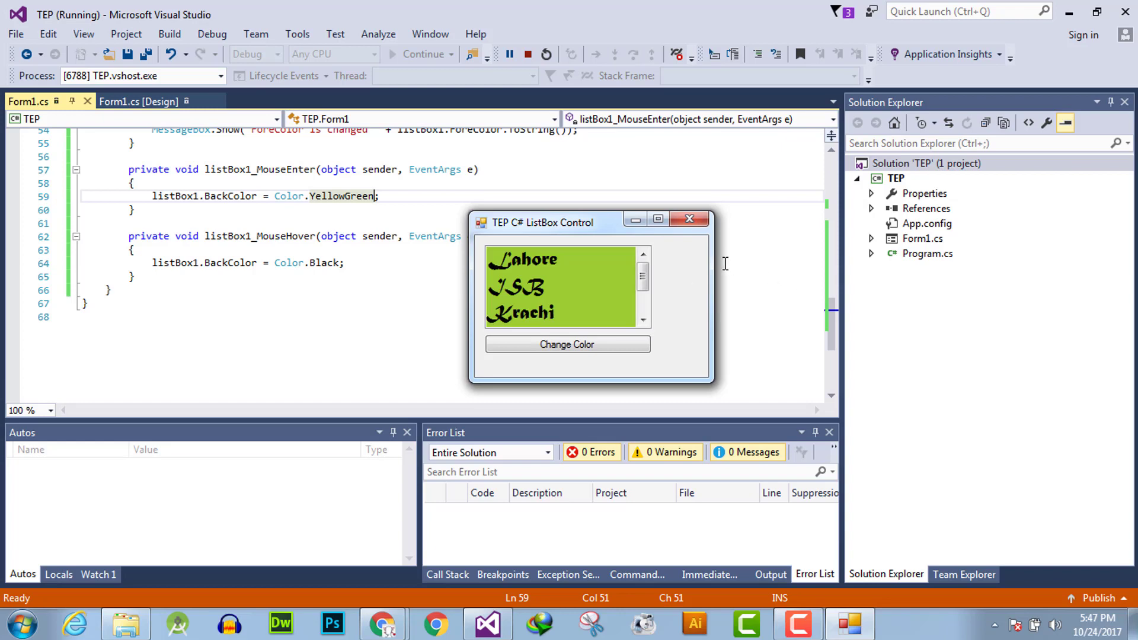
pyautogui.moveTo(686, 273)
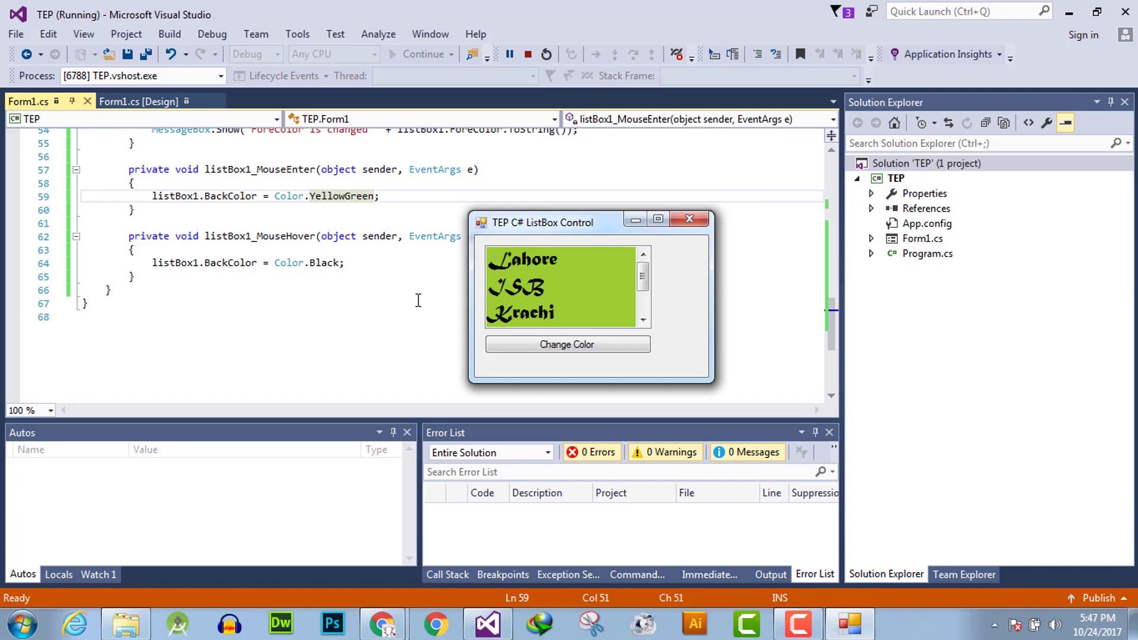
pyautogui.moveTo(550, 294)
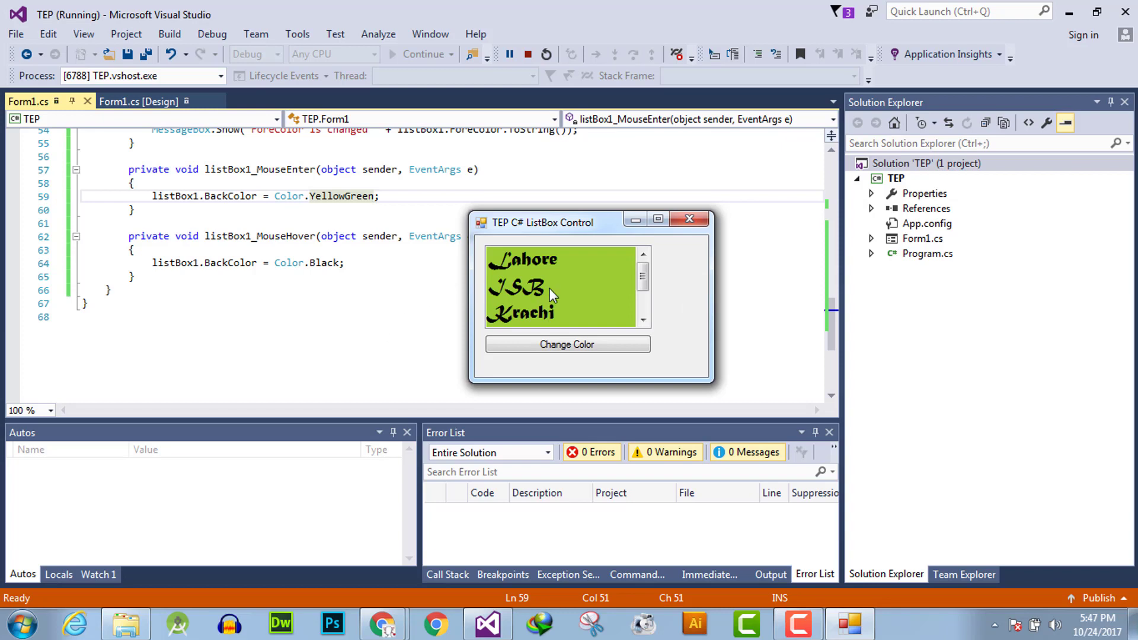
pyautogui.moveTo(570, 311)
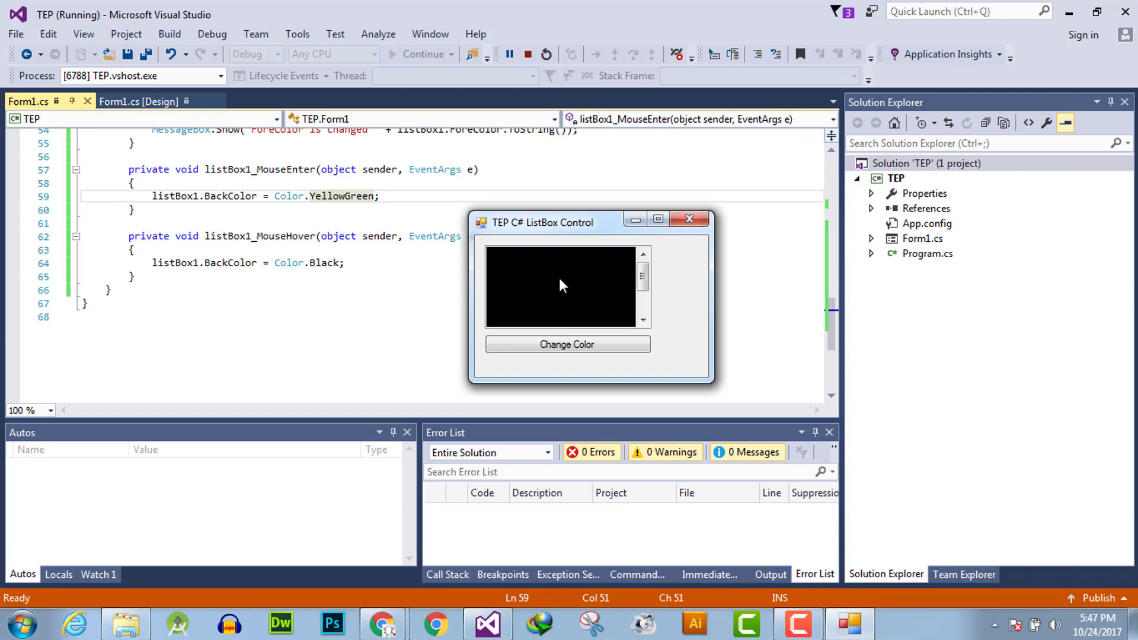
pyautogui.moveTo(598, 287)
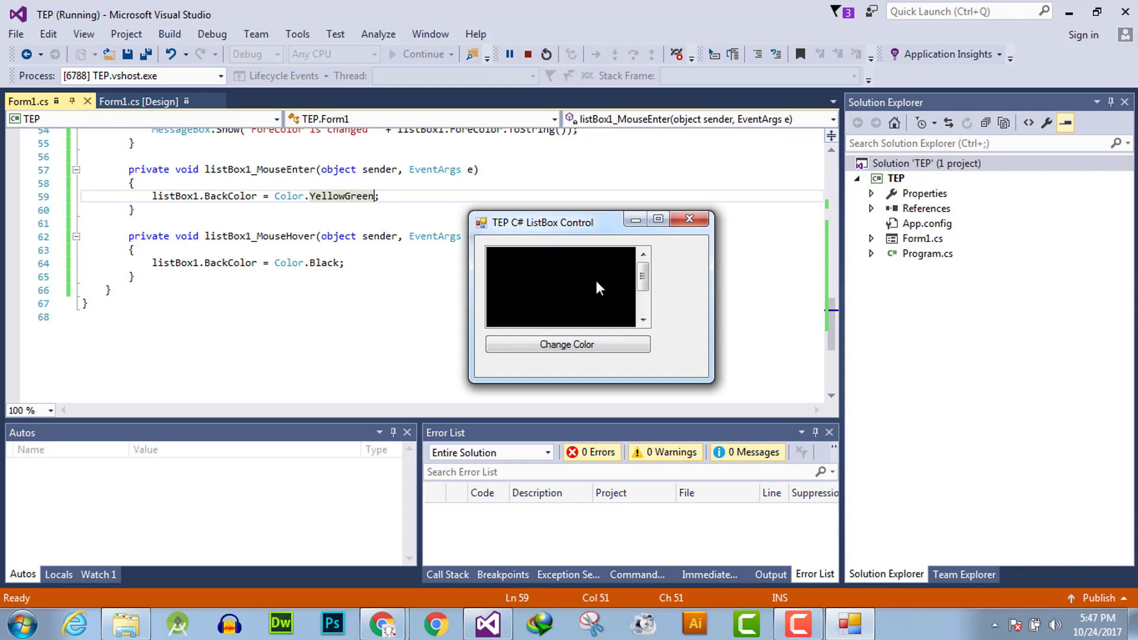